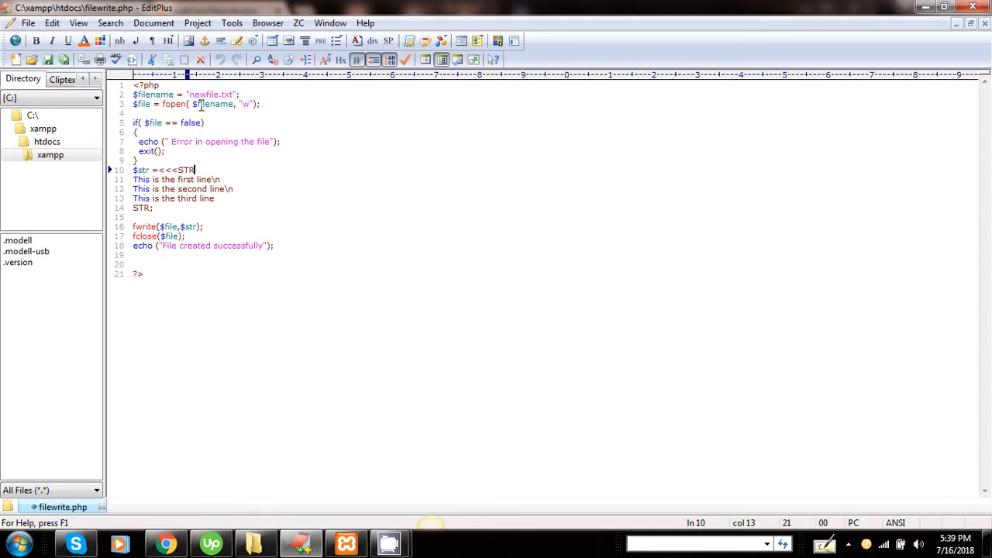
{"action": "mouse_move", "coordinate": [233, 107]}
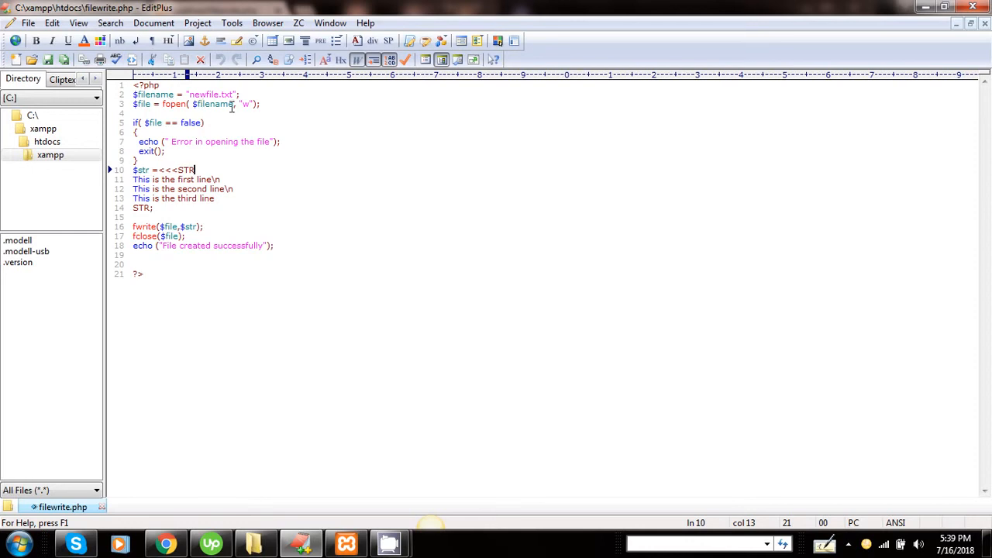
{"action": "mouse_move", "coordinate": [246, 104]}
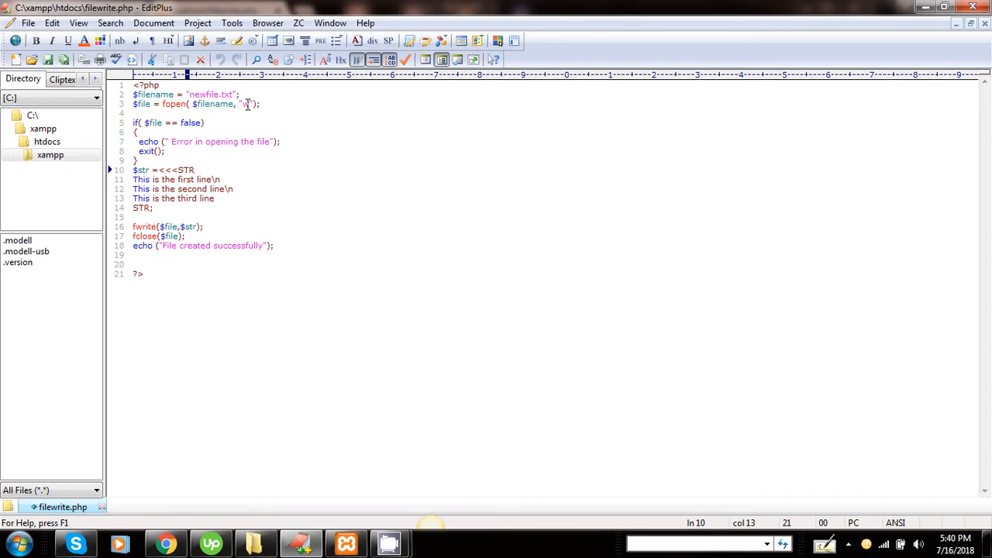
{"action": "mouse_move", "coordinate": [210, 104]}
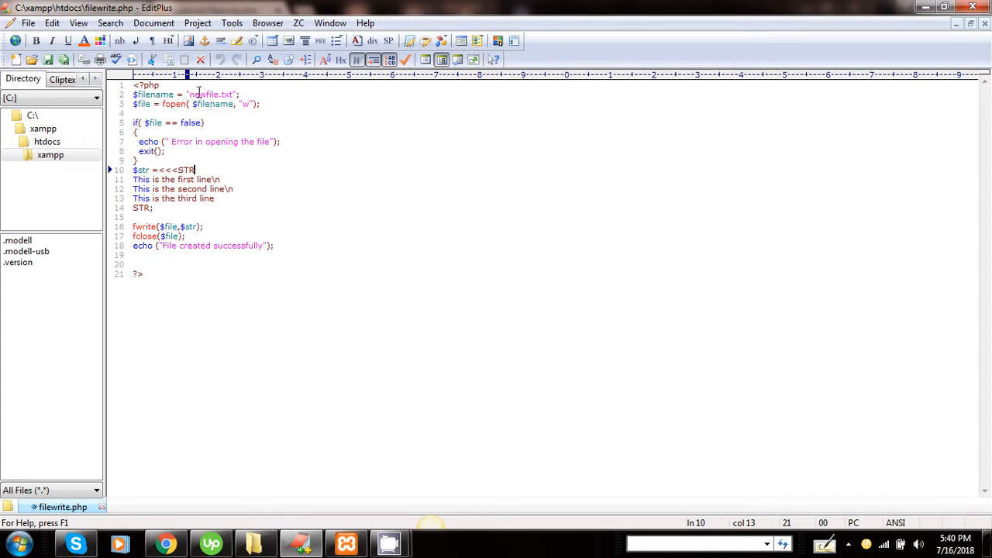
{"action": "mouse_move", "coordinate": [220, 155]}
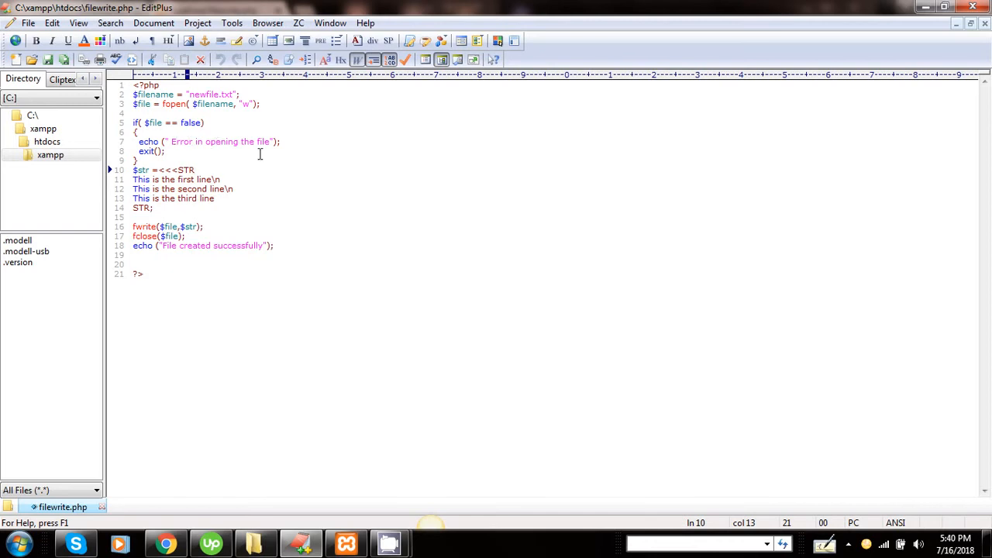
- Switch to File Explorer's htdocs folder and right-click newfile.txt for its context menu
{"action": "left_click", "coordinate": [389, 543]}
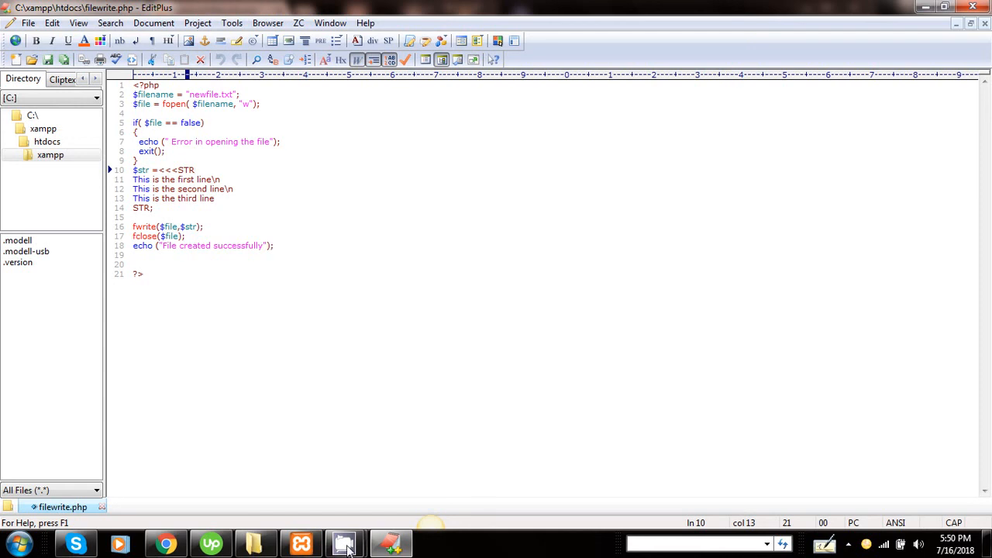
{"action": "left_click", "coordinate": [344, 542]}
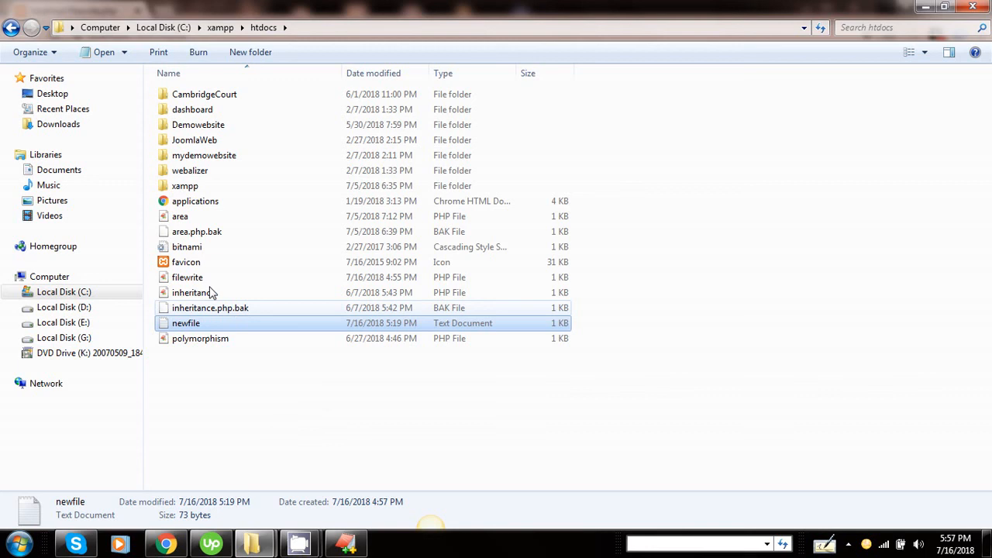
{"action": "mouse_move", "coordinate": [188, 277]}
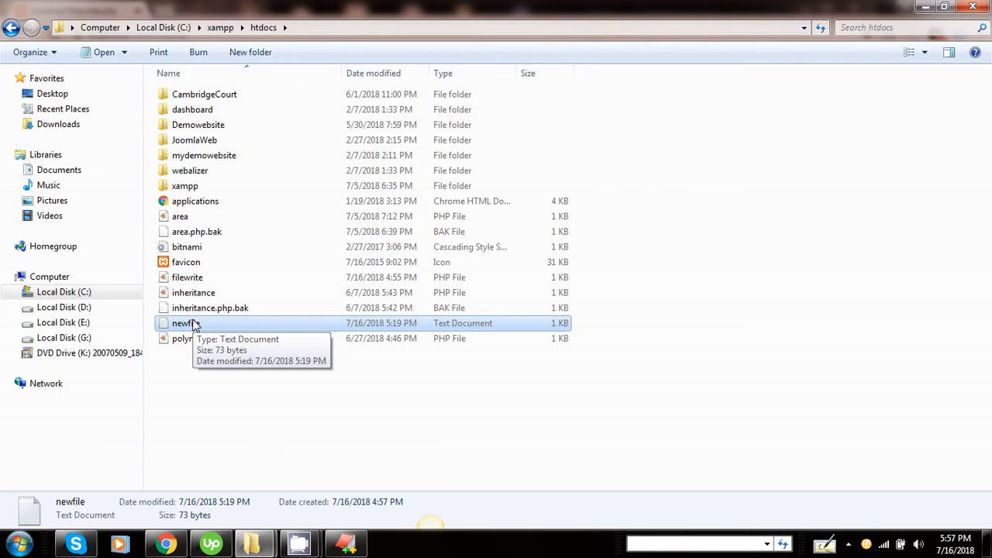
{"action": "right_click", "coordinate": [185, 323]}
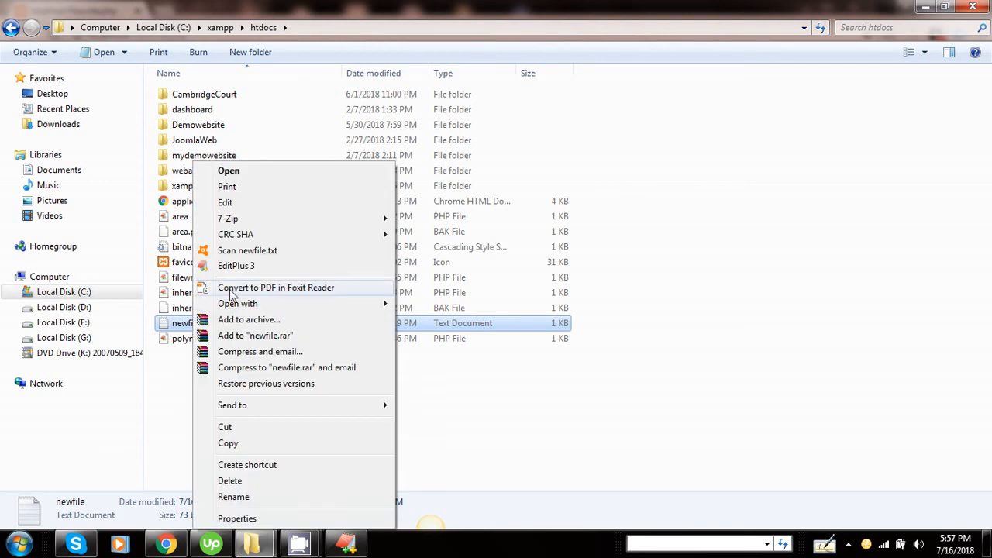